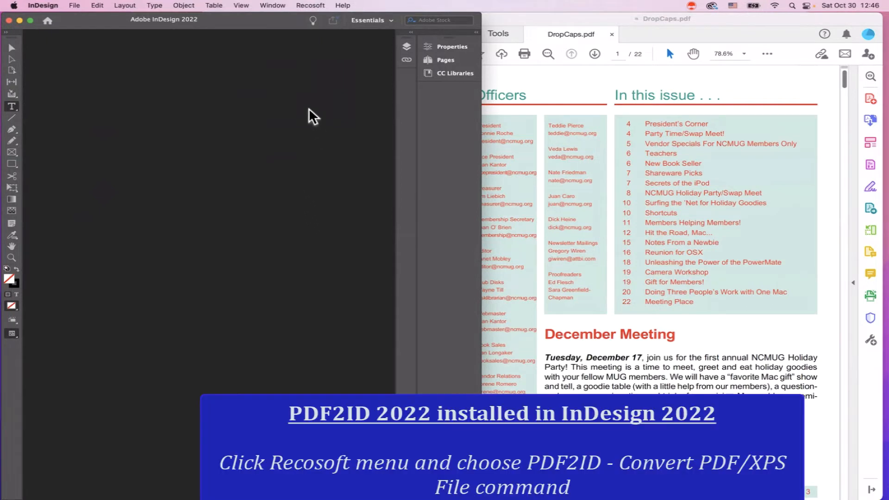
pyautogui.moveTo(318, 7)
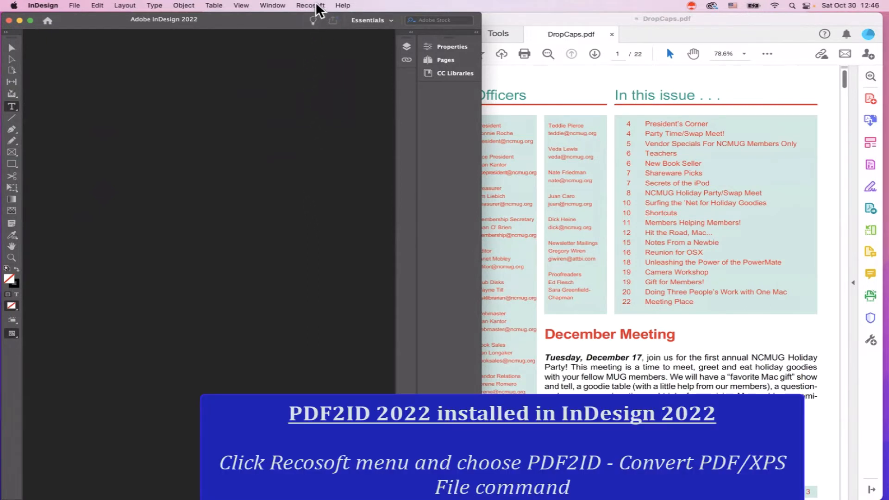
pyautogui.moveTo(320, 13)
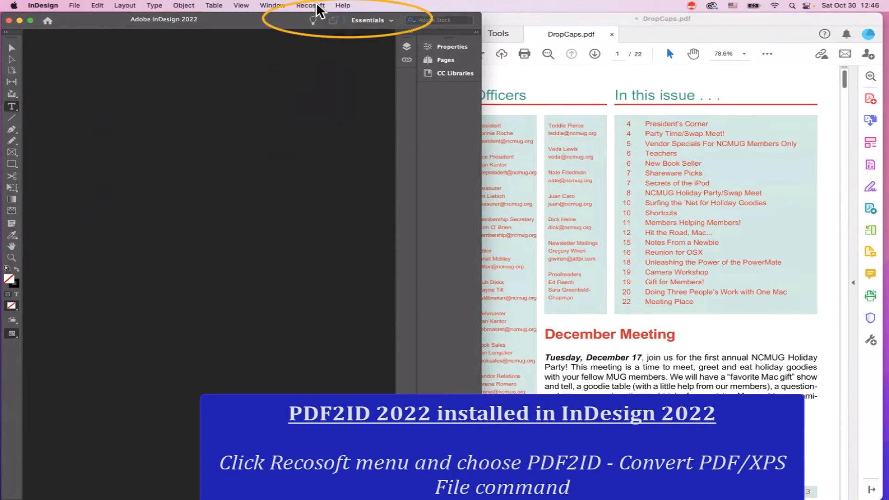
# Open DropCaps.pdf with PDF2ID Convert PDF/XPS File and dismiss the unmatched-fonts tip
pyautogui.click(310, 5)
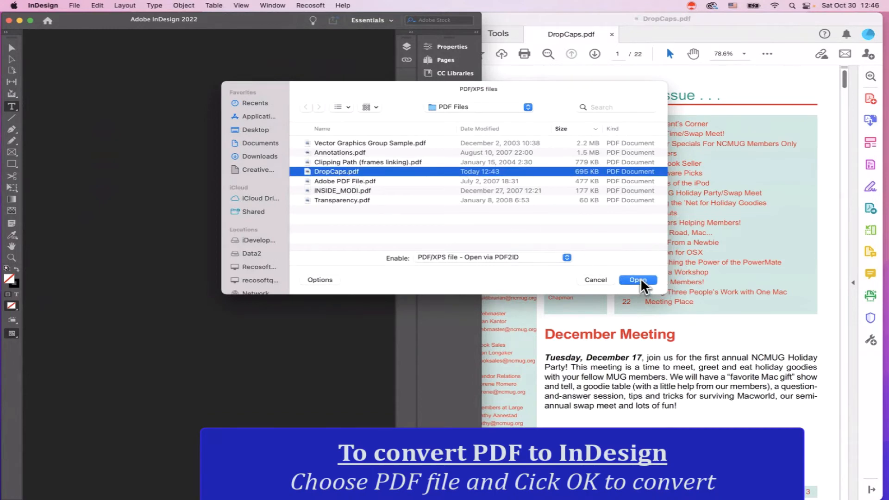
pyautogui.click(637, 280)
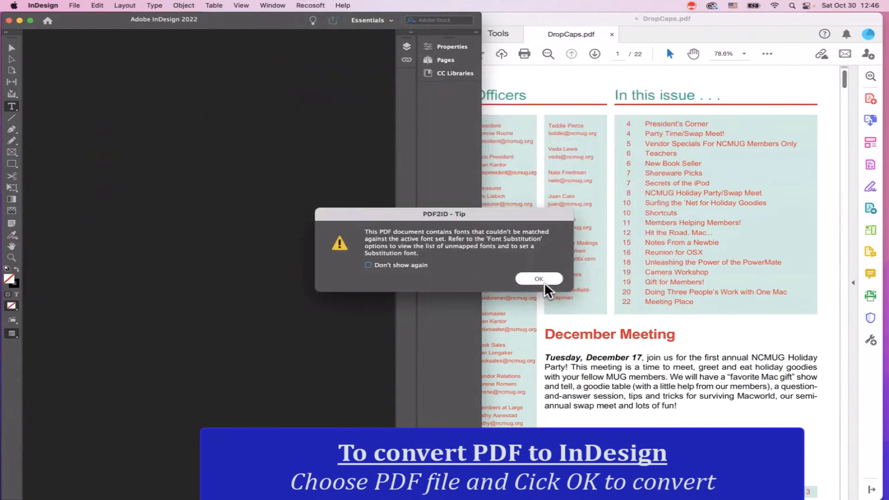
pyautogui.click(538, 278)
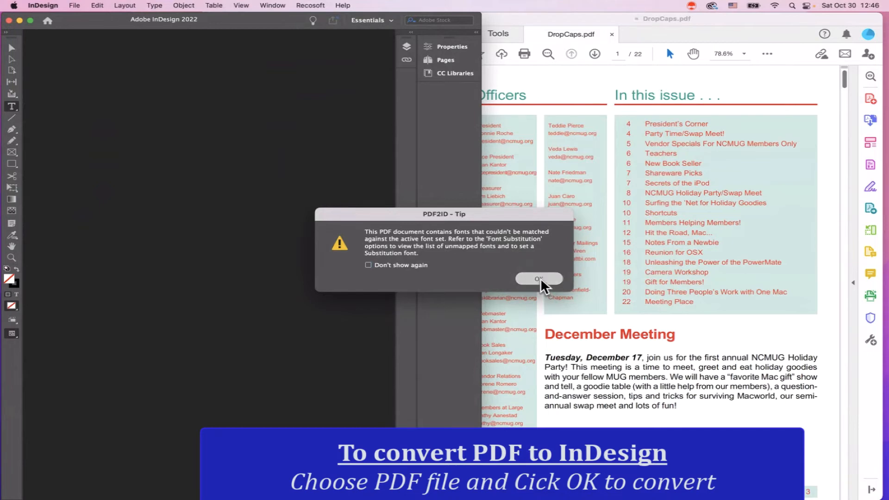
pyautogui.click(538, 278)
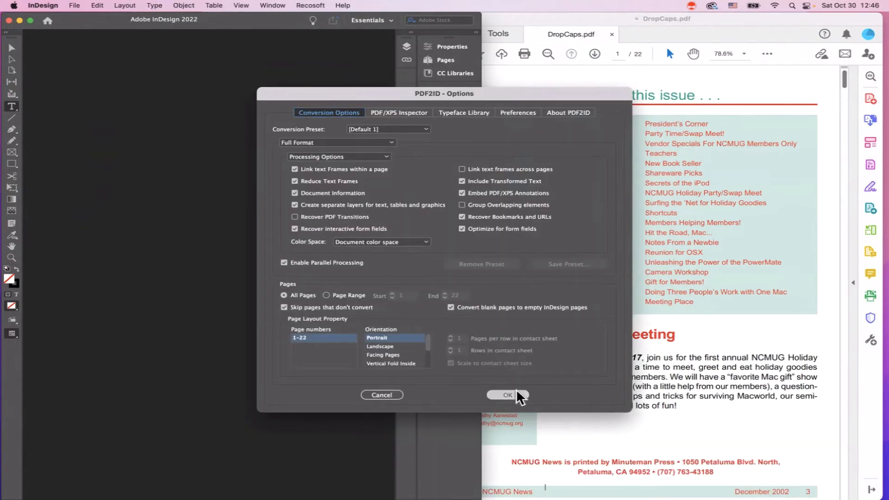
# Convert all 22 pages of DropCaps.pdf with full formatting and scroll the resulting document
pyautogui.click(505, 395)
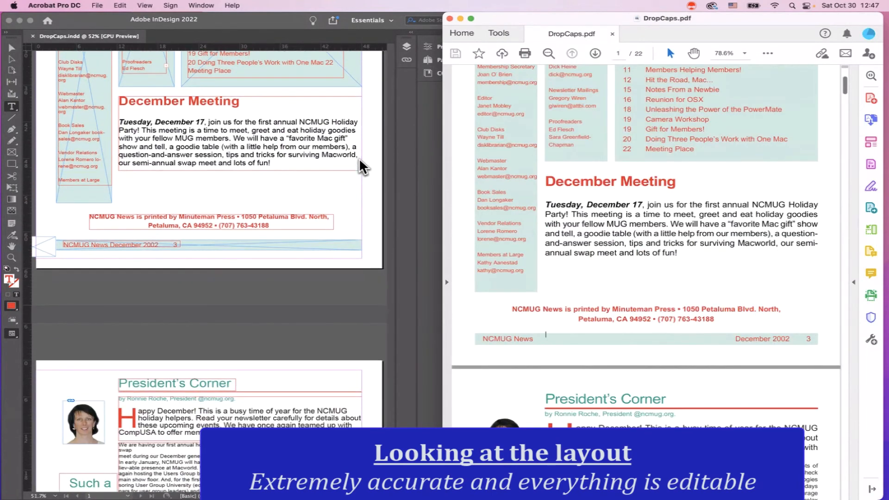
pyautogui.scroll(-3)
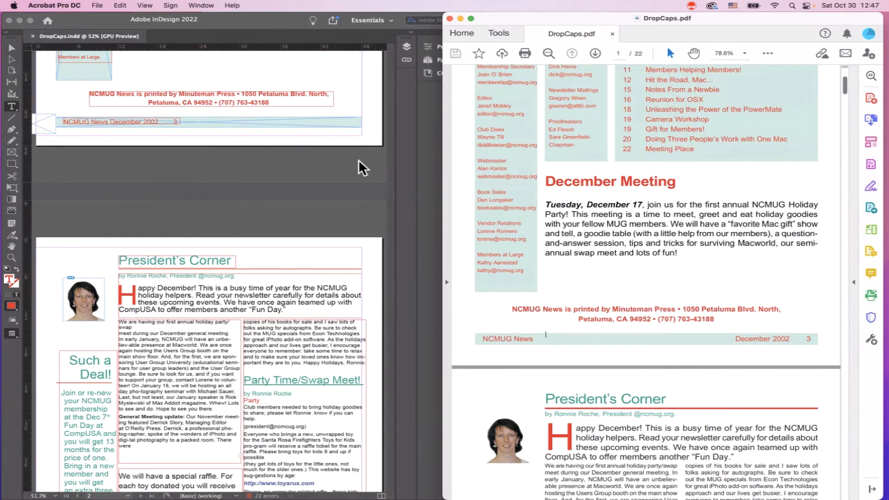